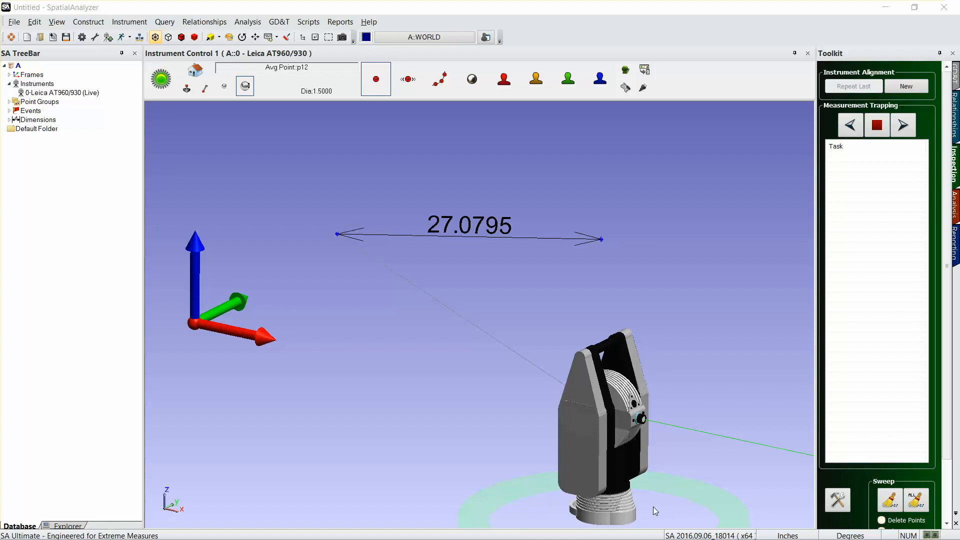
mouse_move(657, 380)
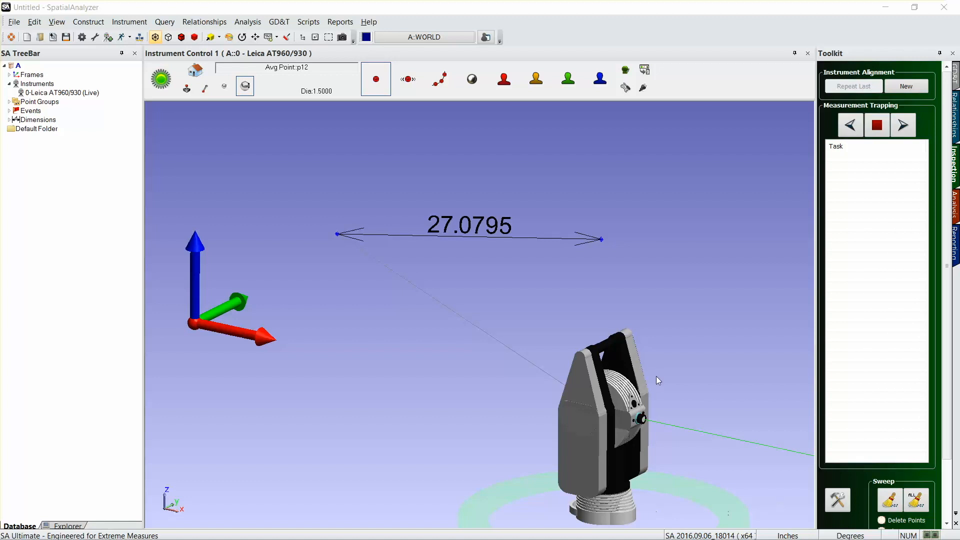
mouse_move(667, 426)
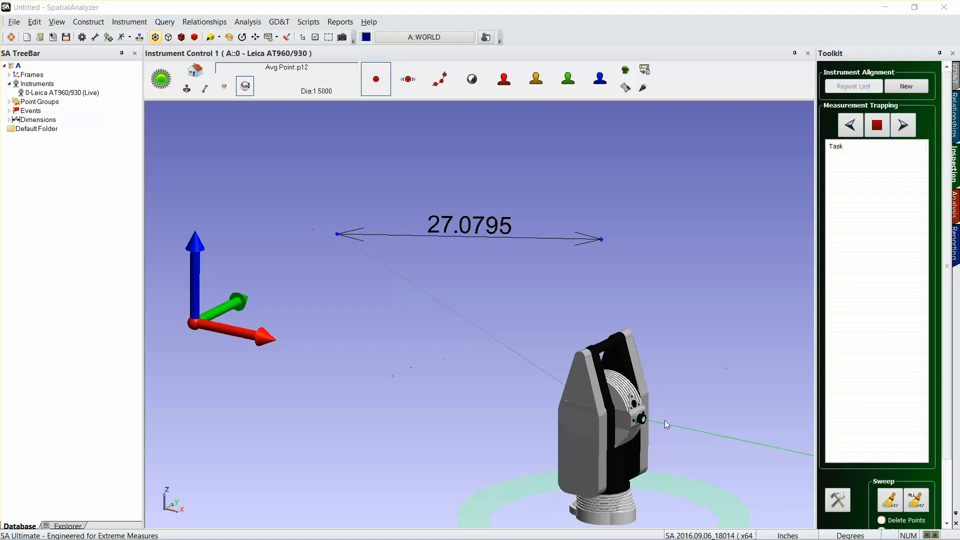
mouse_move(577, 231)
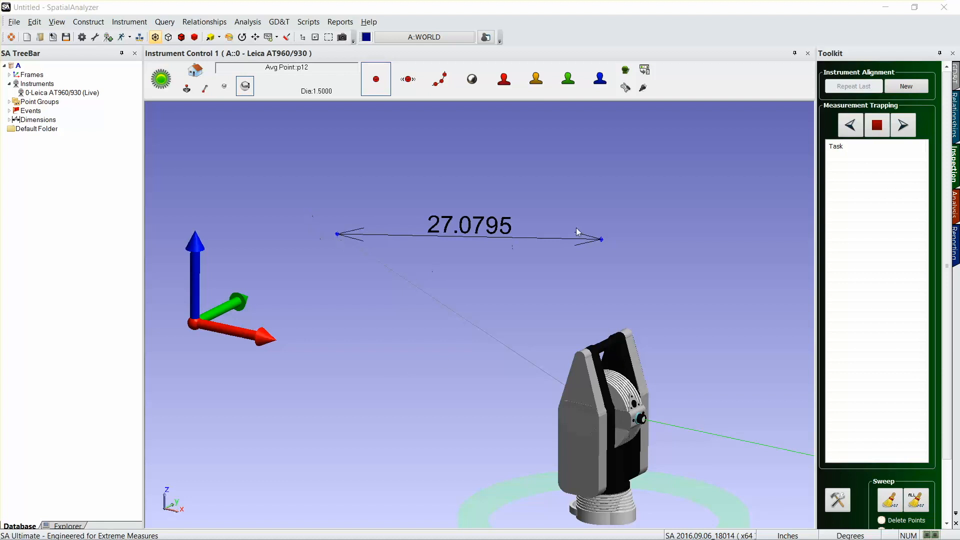
mouse_move(392, 212)
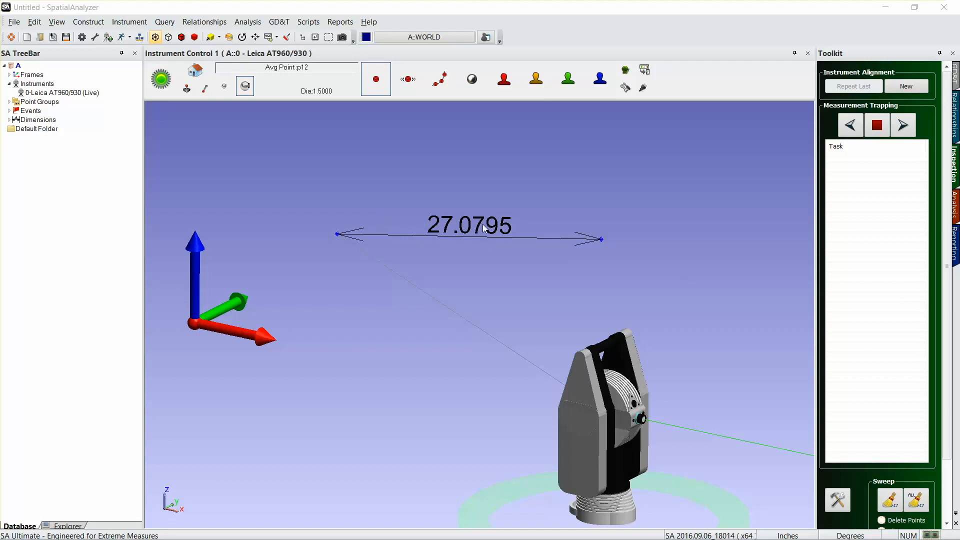
mouse_move(507, 234)
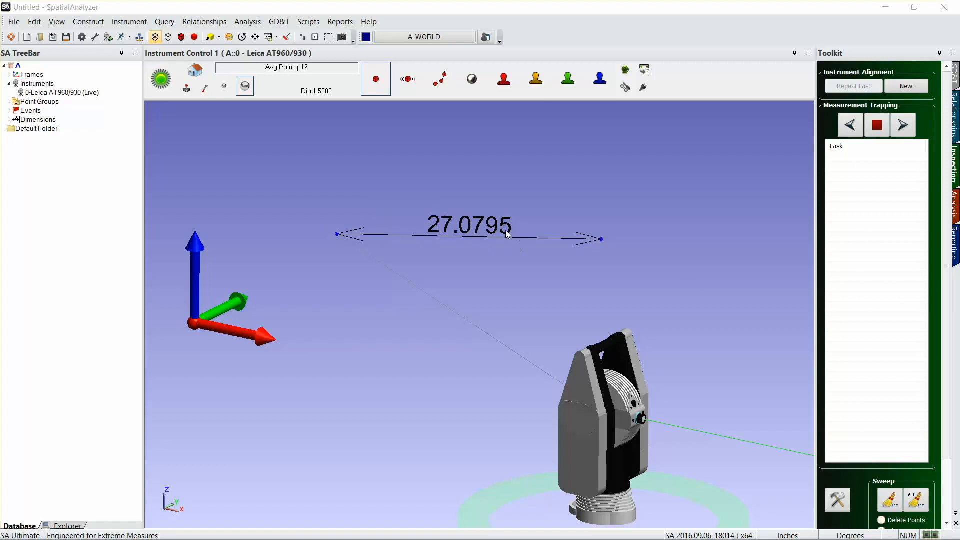
mouse_move(580, 239)
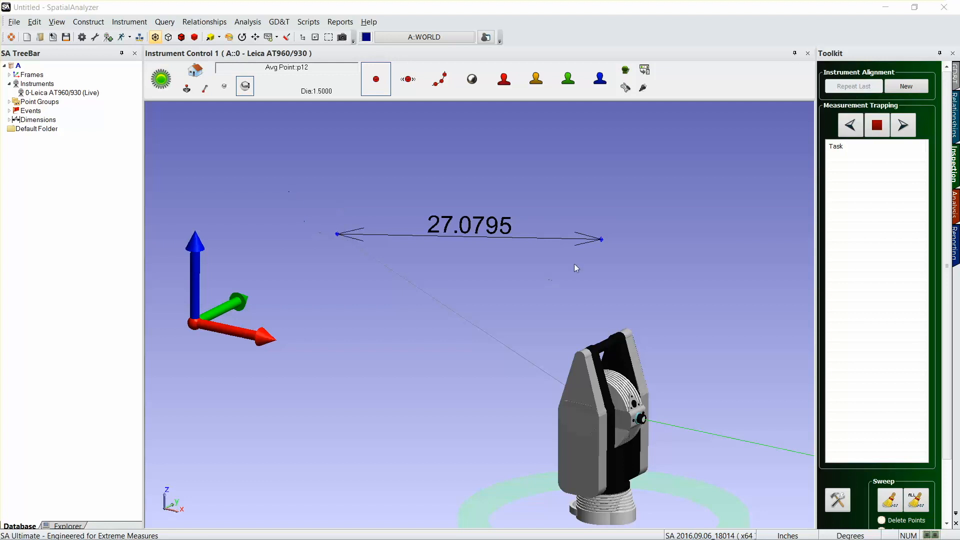
mouse_move(340, 231)
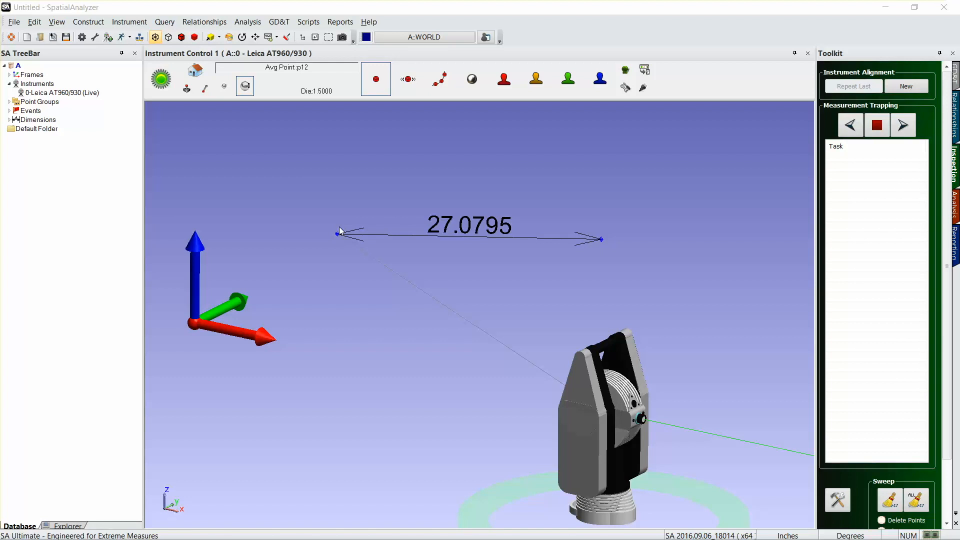
mouse_move(86, 29)
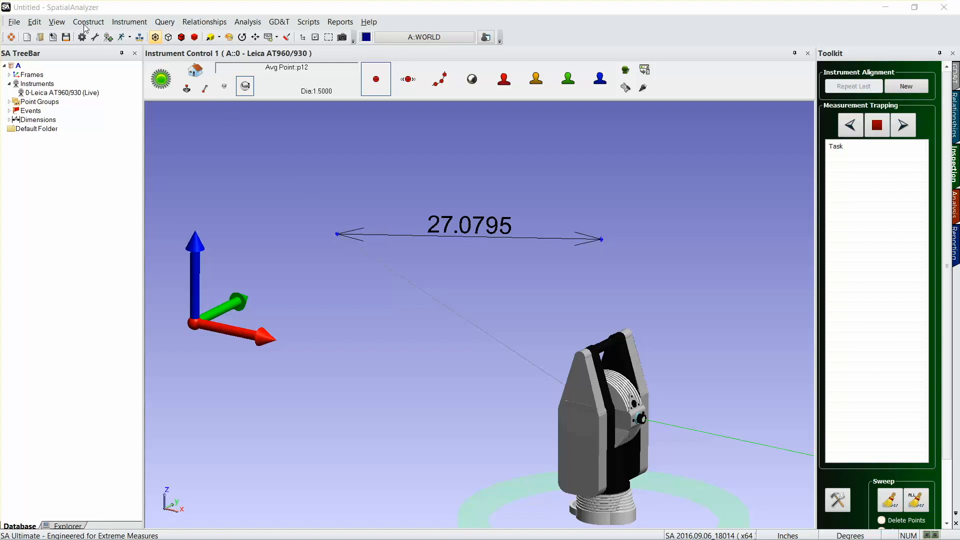
Construct a scale bar via Pick 2 Points using the two end points of the 27.0795 dimension
click(88, 21)
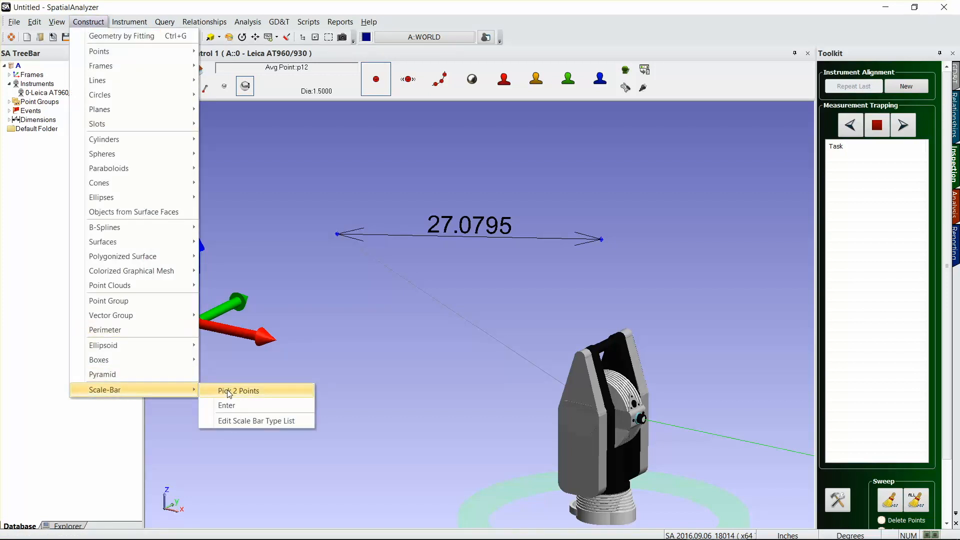
click(238, 391)
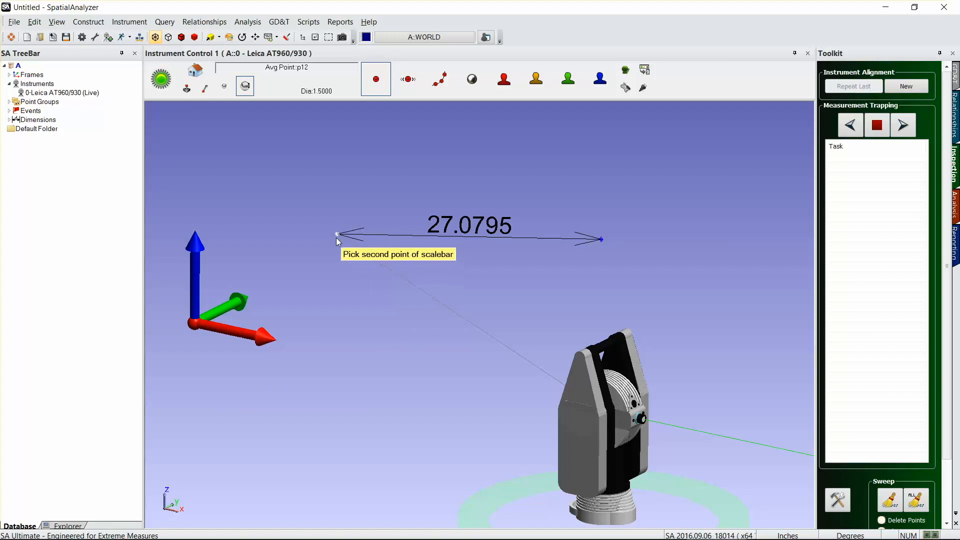
click(600, 239)
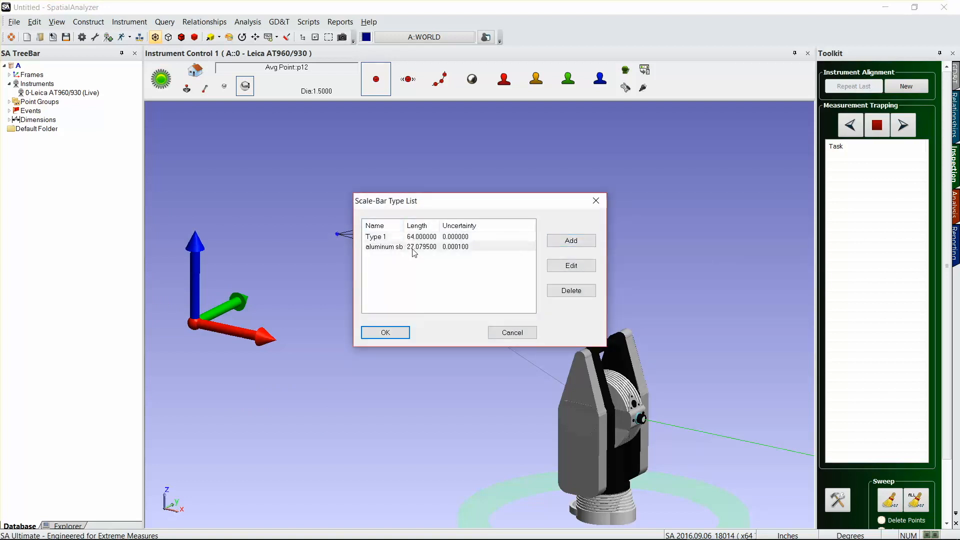
Remove the 27.0795 'aluminum sb' entry from the Scale-Bar Type List, confirming the deletion
click(416, 246)
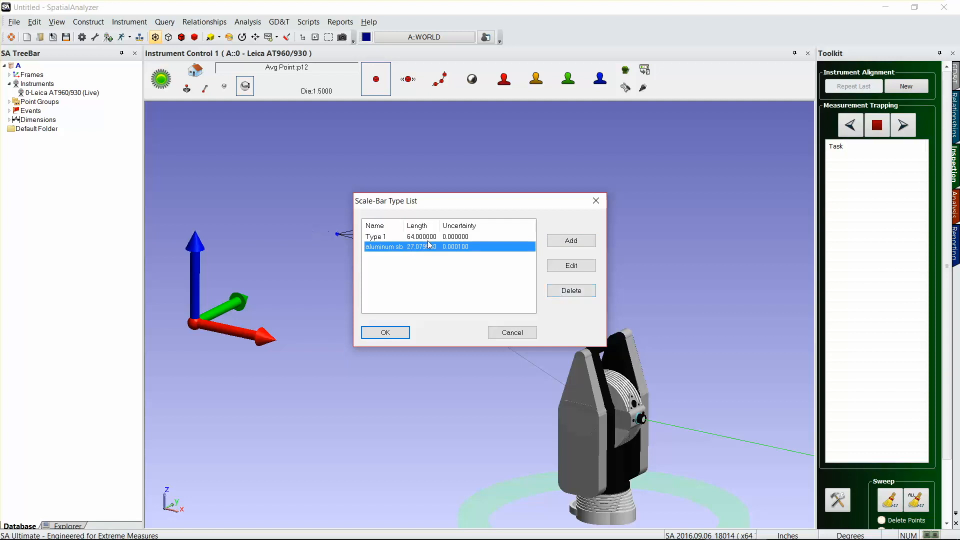
click(570, 290)
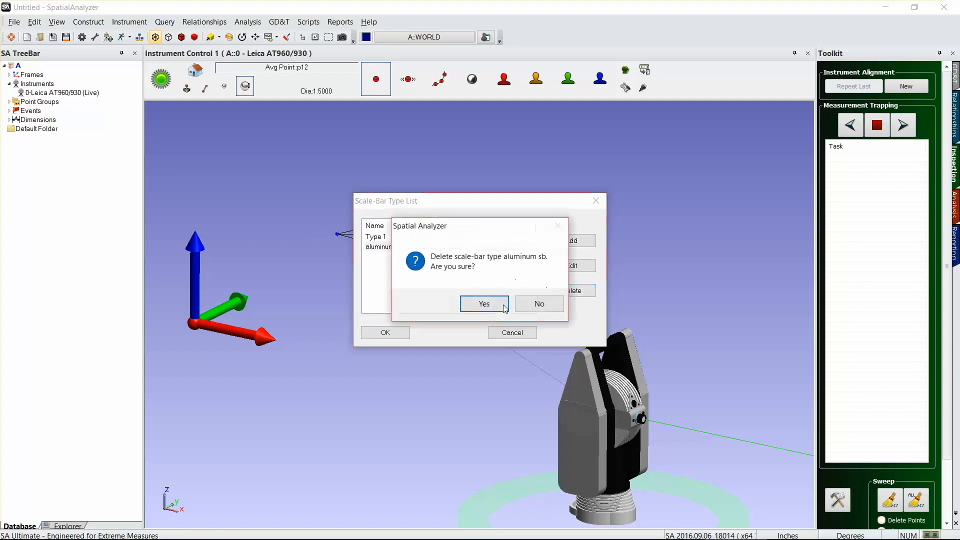
click(485, 304)
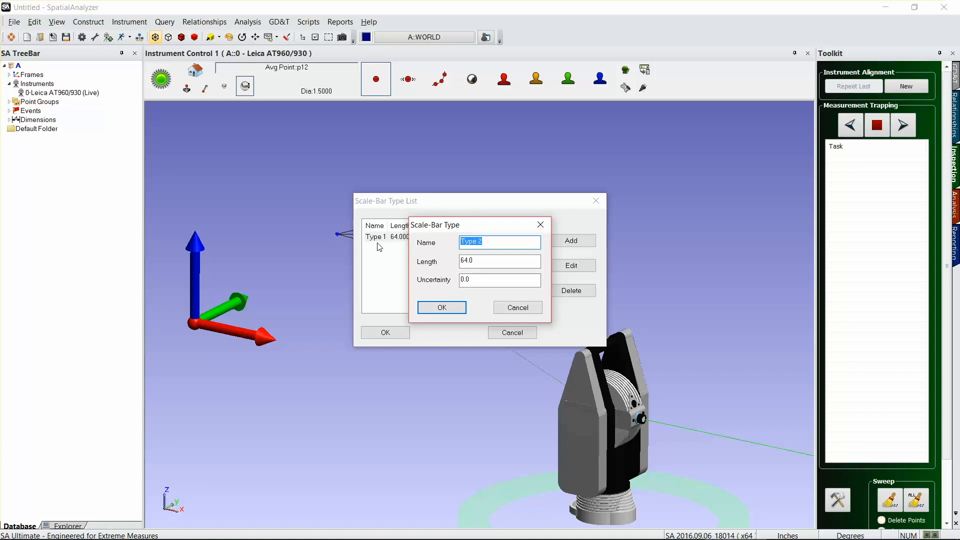
Define scale-bar type AL SB1 with length 27.0976 and uncertainty 0.0001, then create the scale bar with it
text(AL)
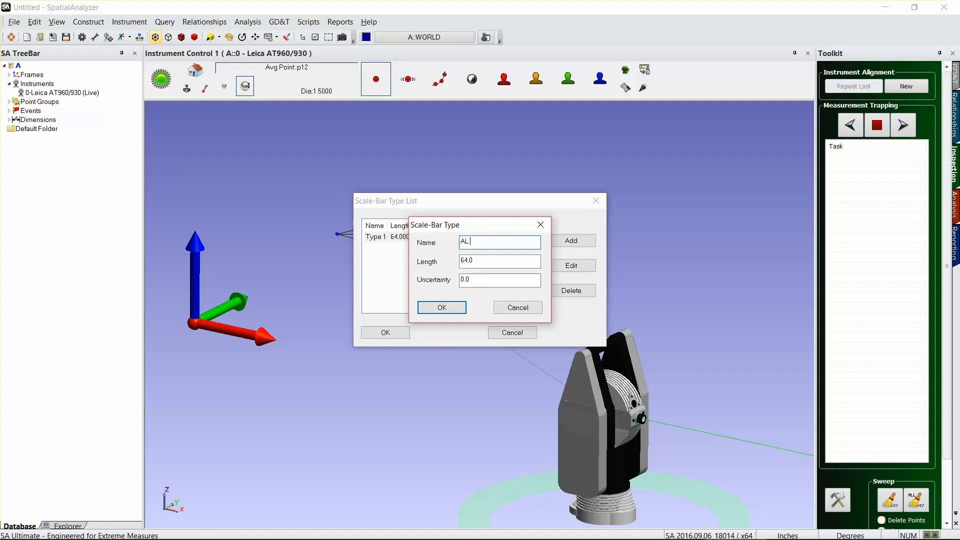
text(SB1)
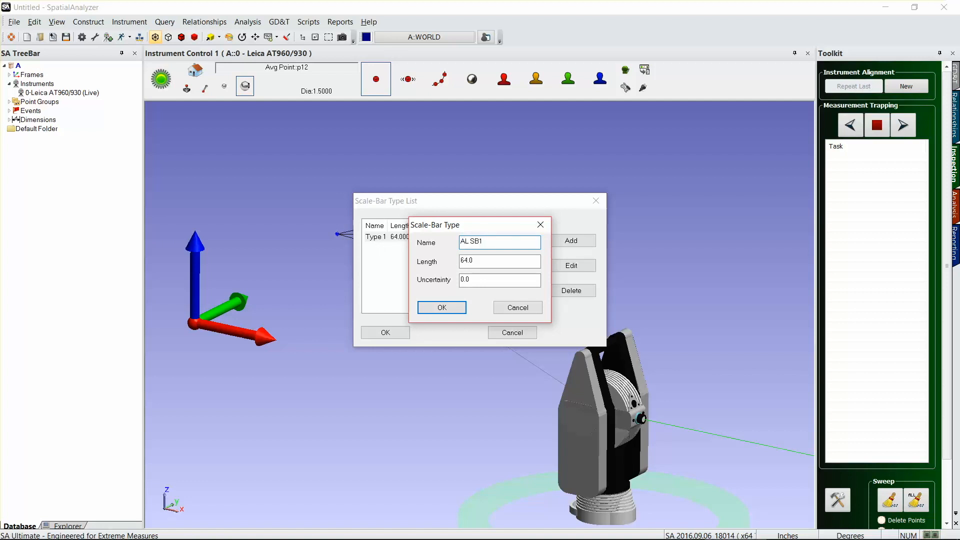
triple_click(500, 261)
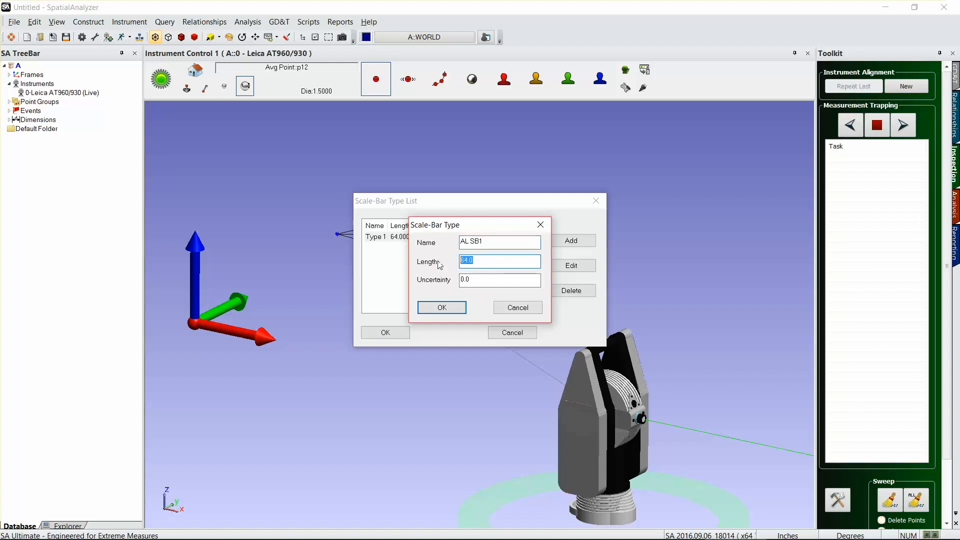
text(27.)
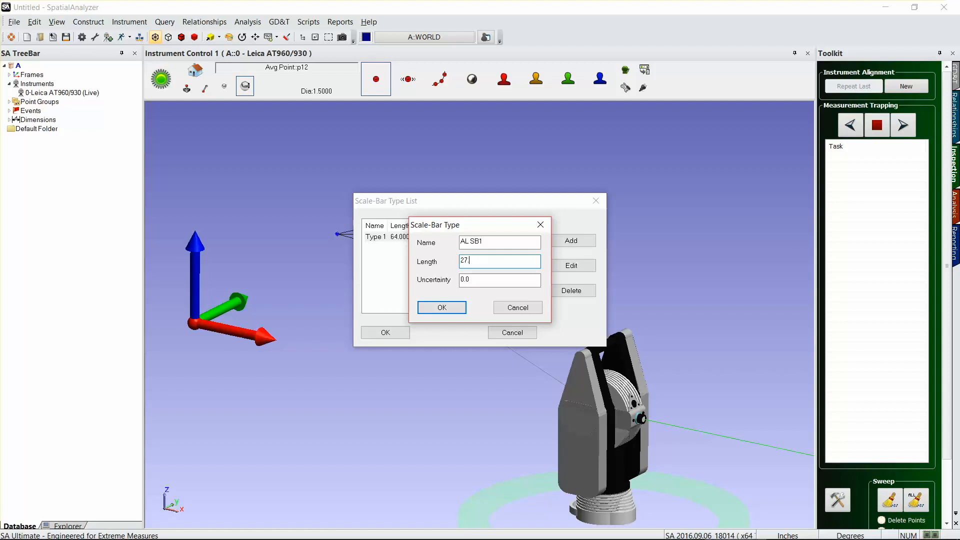
text(097)
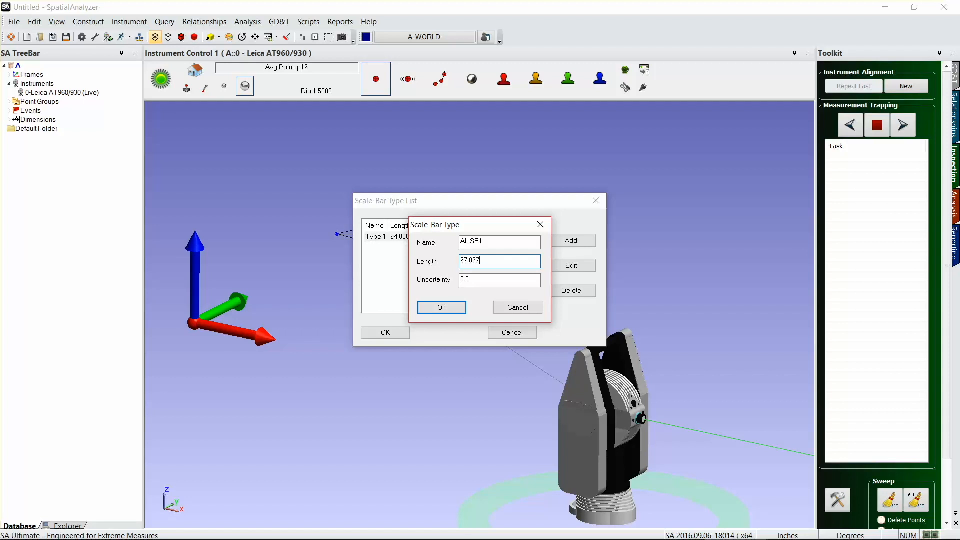
text(6)
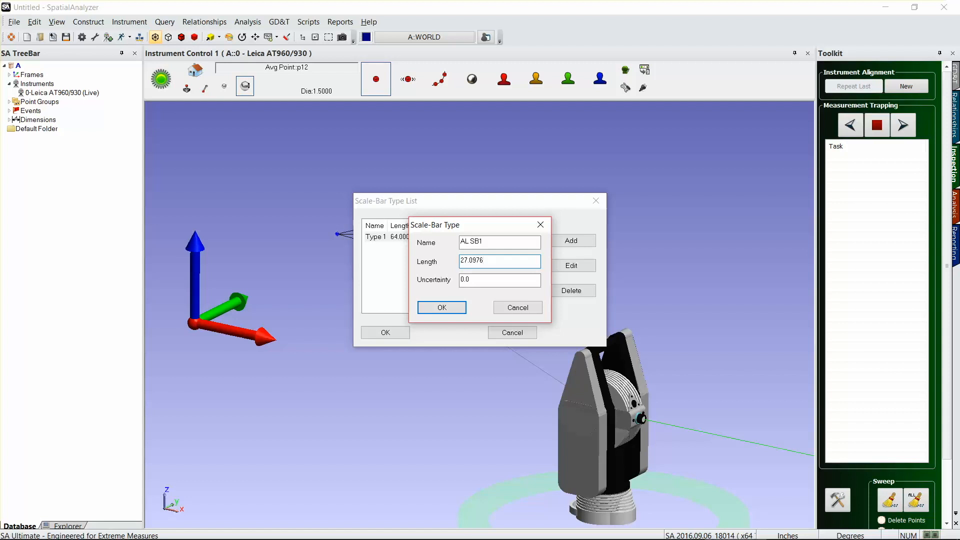
click(499, 280)
text(001)
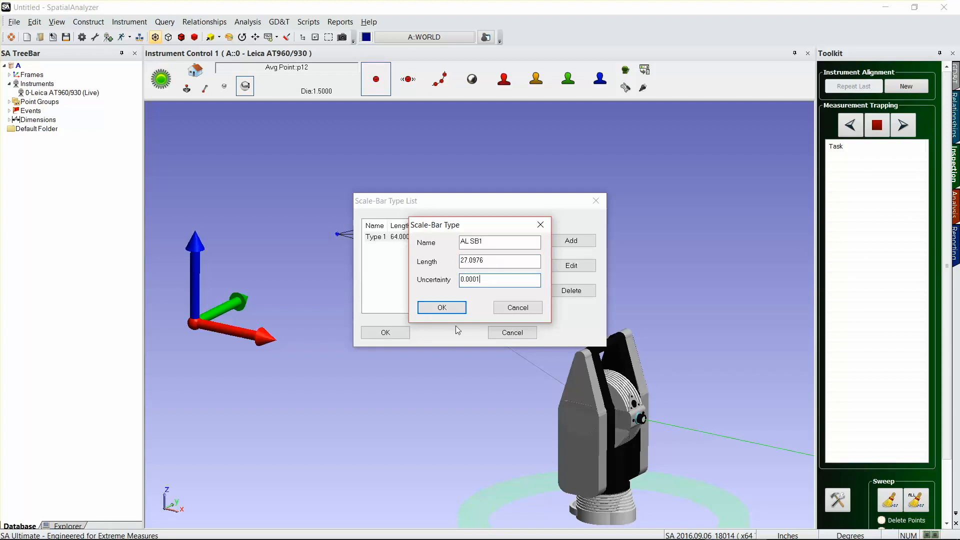
click(441, 307)
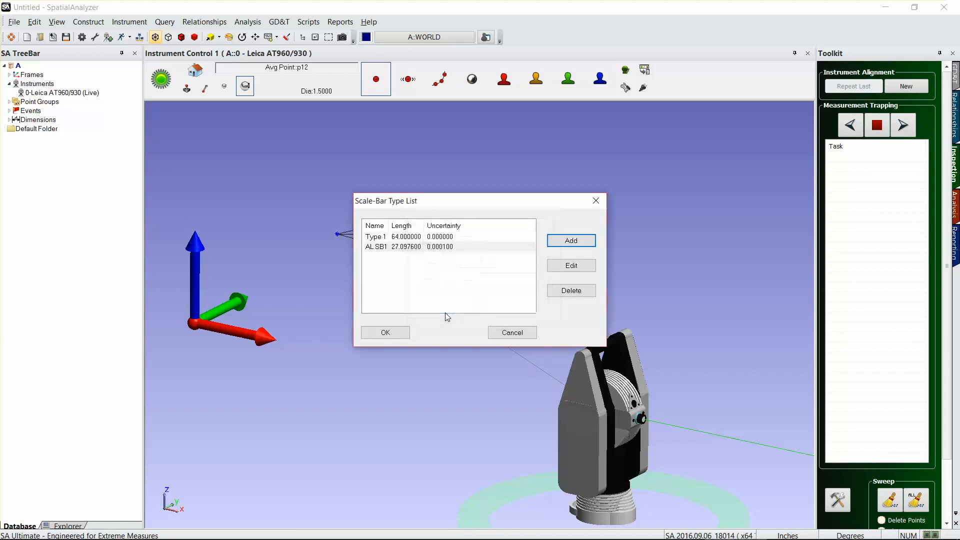
mouse_move(384, 332)
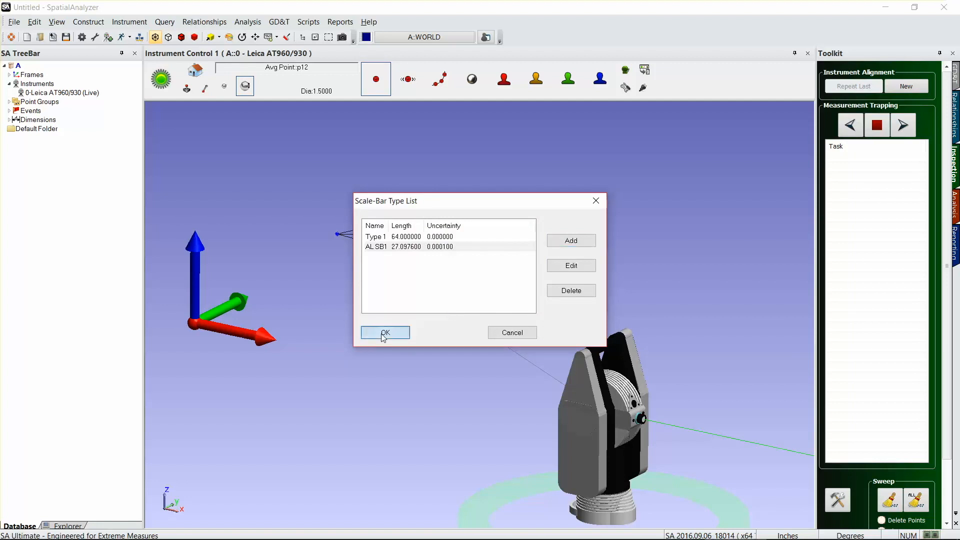
click(385, 332)
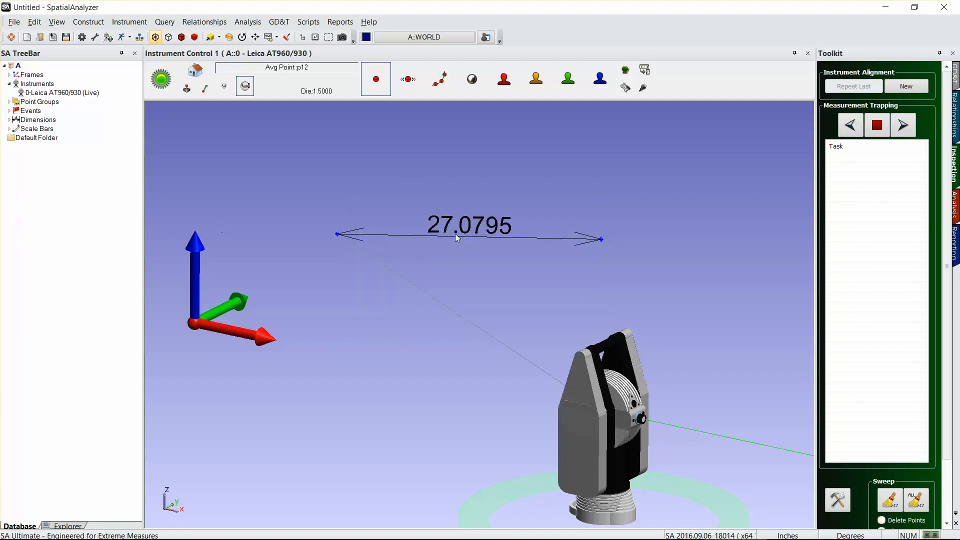
mouse_move(520, 228)
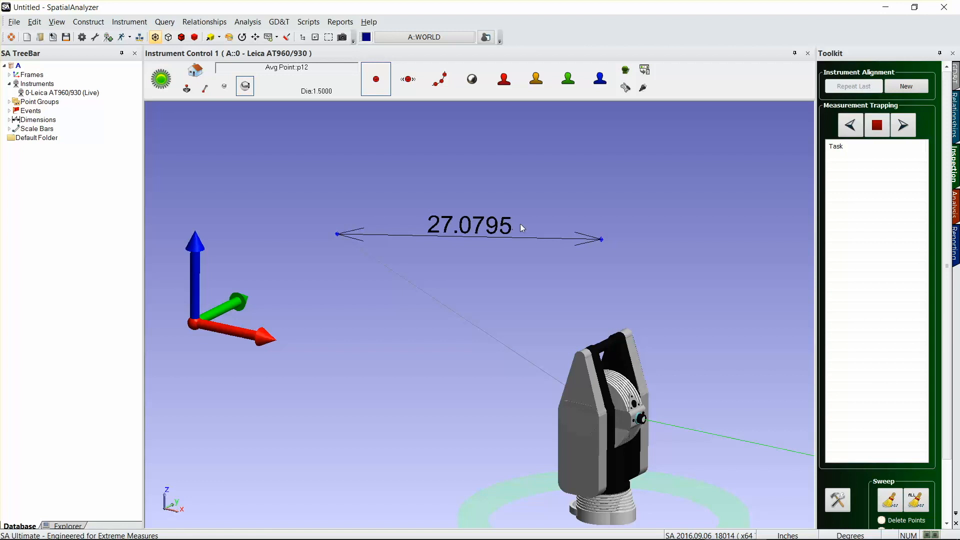
mouse_move(508, 228)
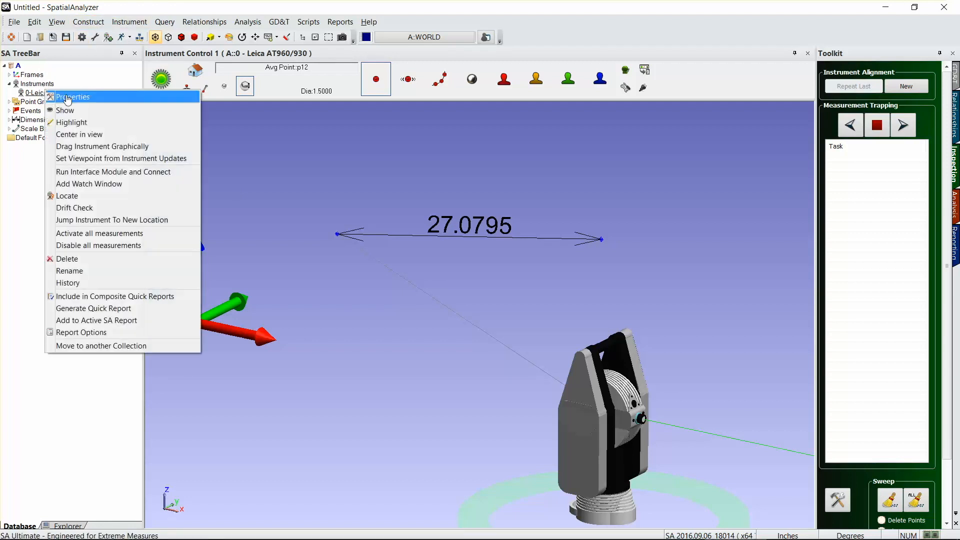
Compute the Leica instrument's scale from the scale bars, proposing a factor of 1.000669
click(72, 97)
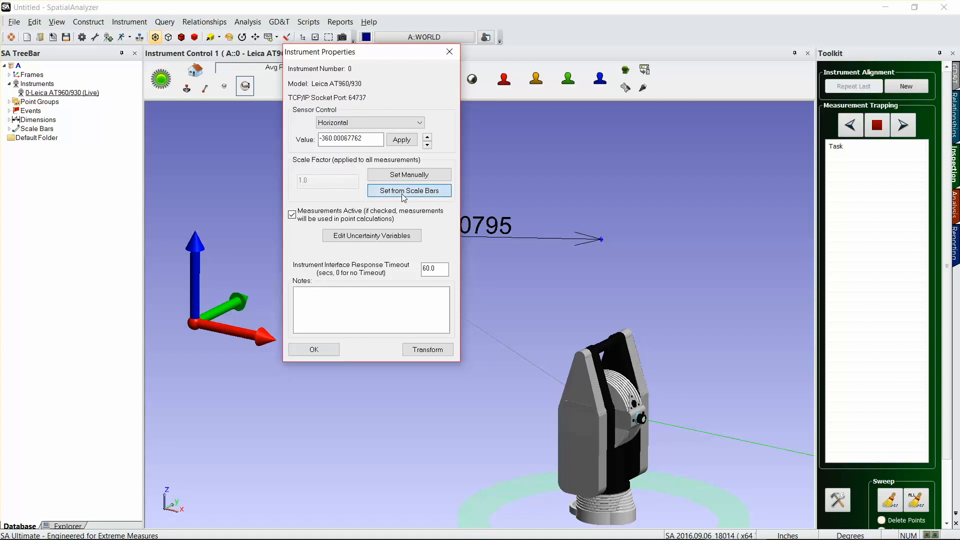
click(408, 190)
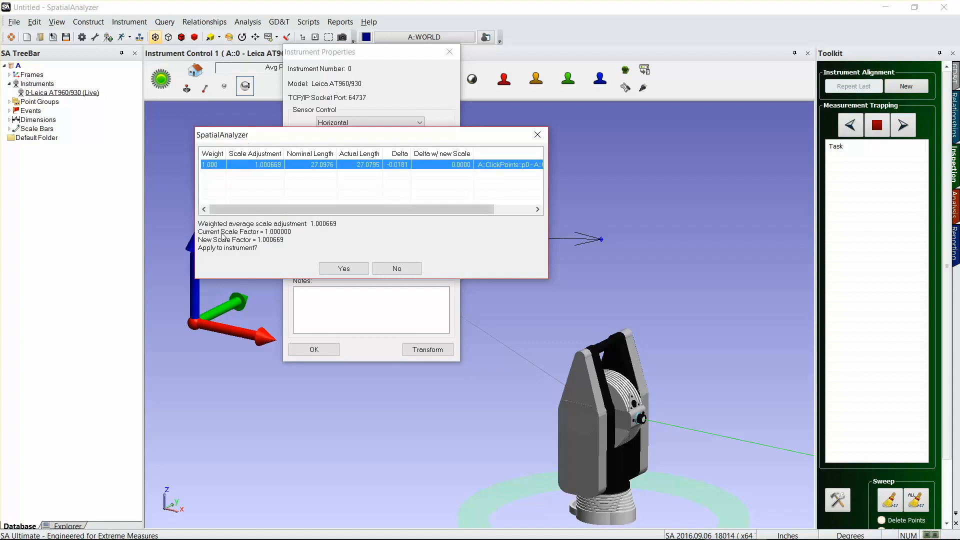
mouse_move(367, 242)
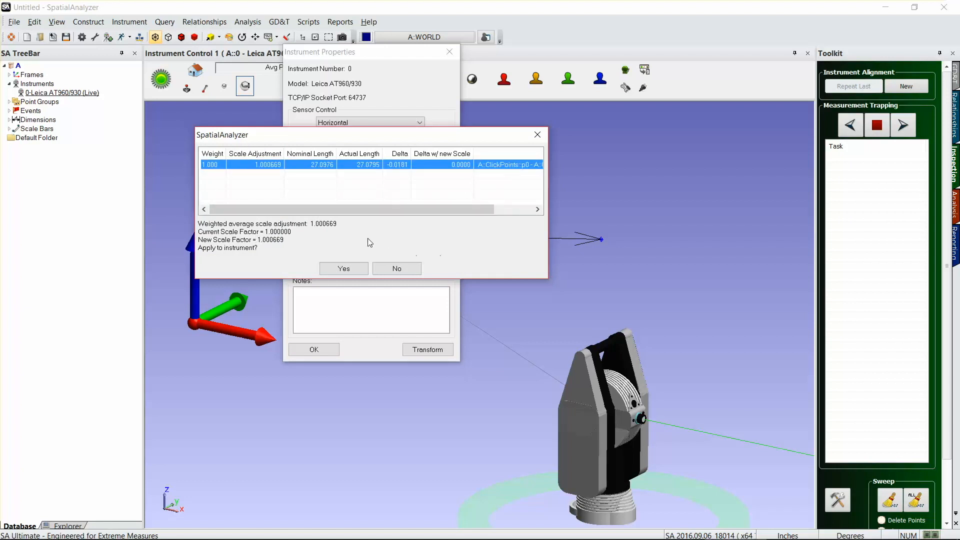
mouse_move(208, 250)
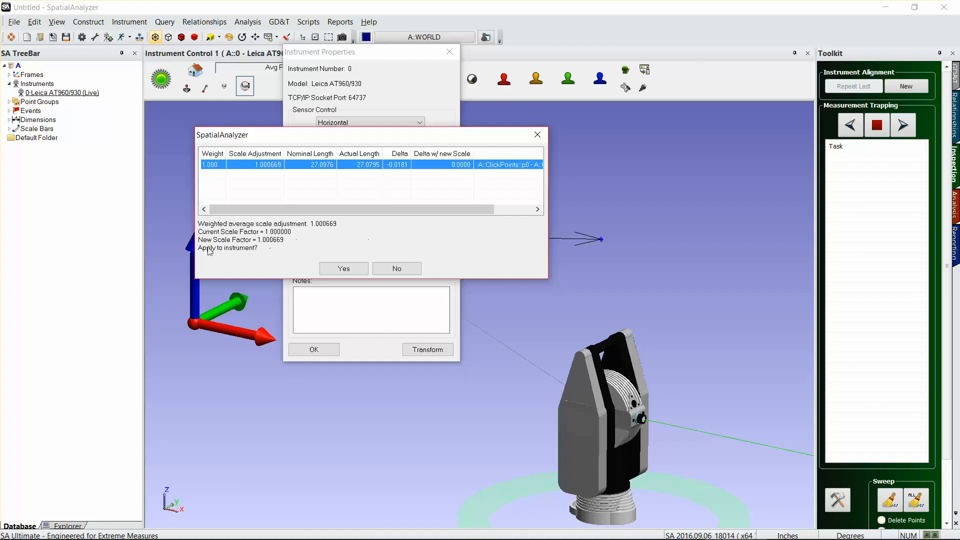
mouse_move(258, 249)
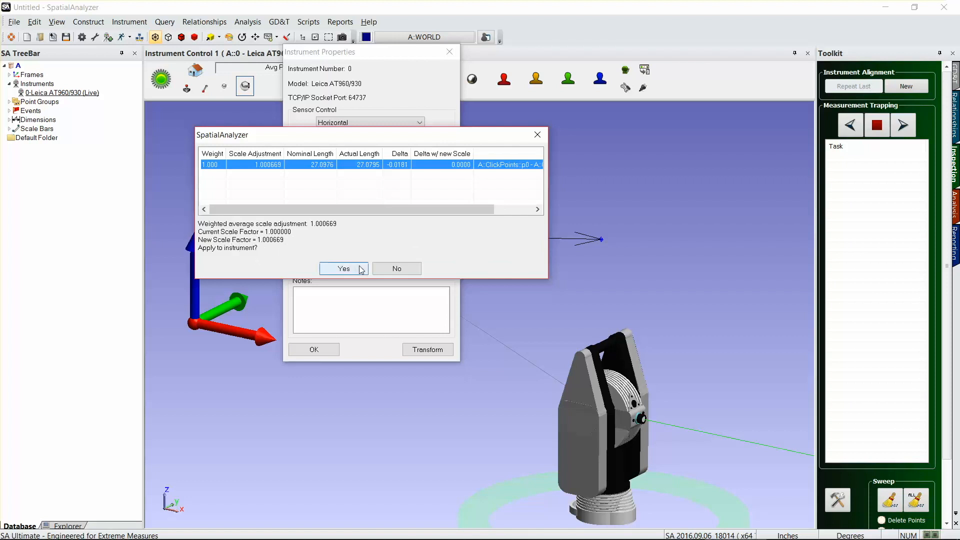
Apply the 1.000669 scale factor to the Leica instrument so the dimension reads 27.0976
click(343, 268)
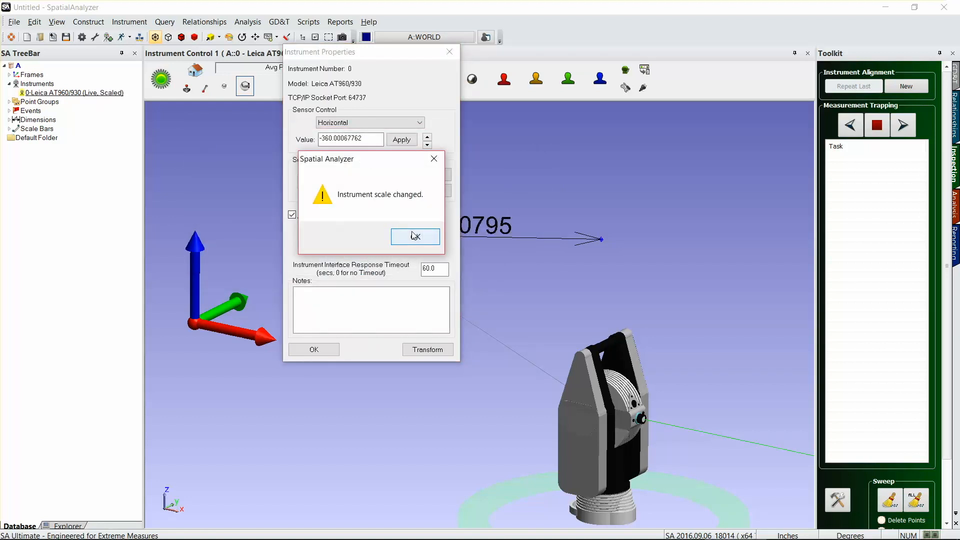
click(414, 236)
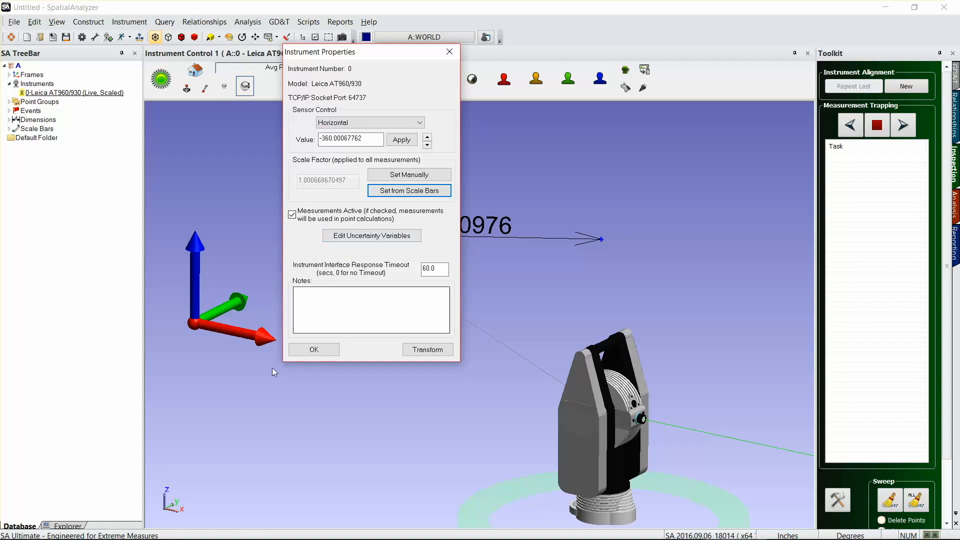
click(313, 349)
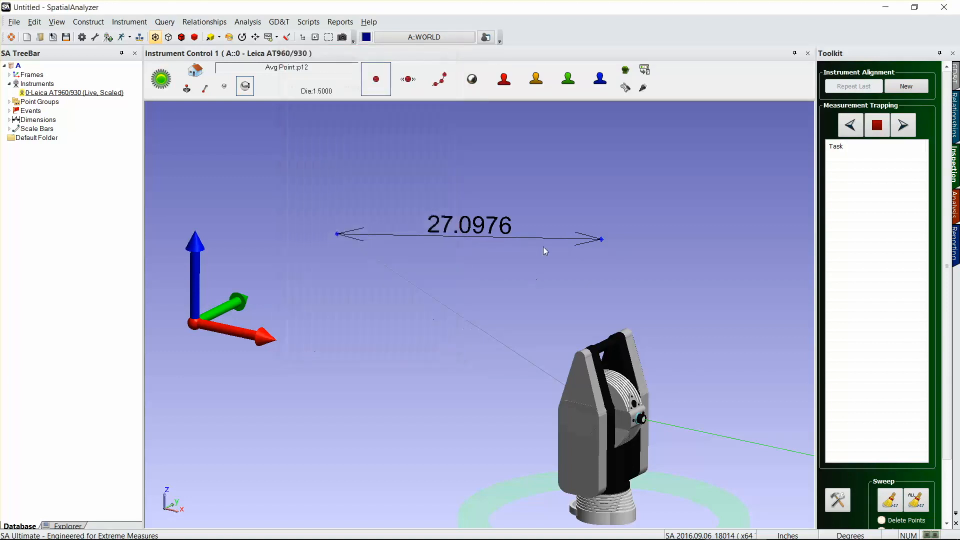
mouse_move(96, 102)
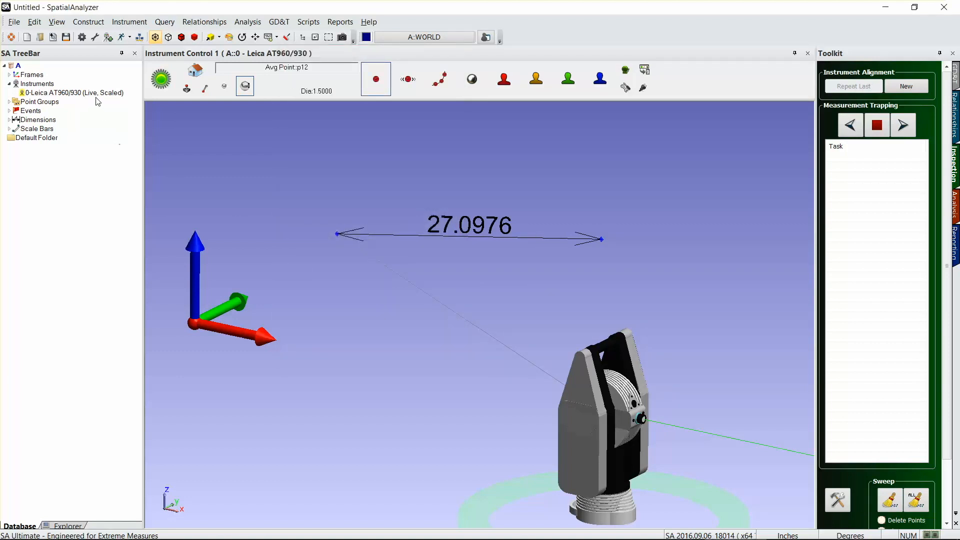
mouse_move(83, 99)
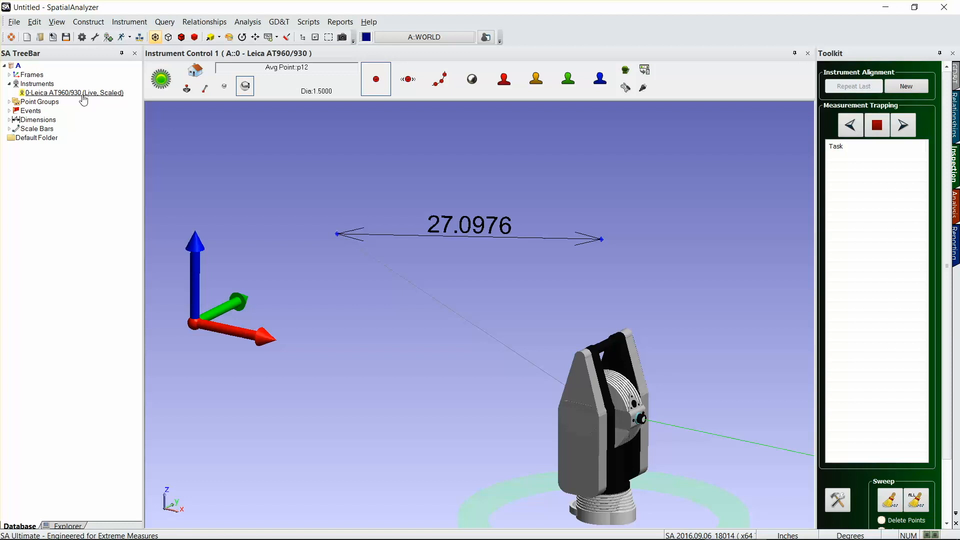
mouse_move(539, 220)
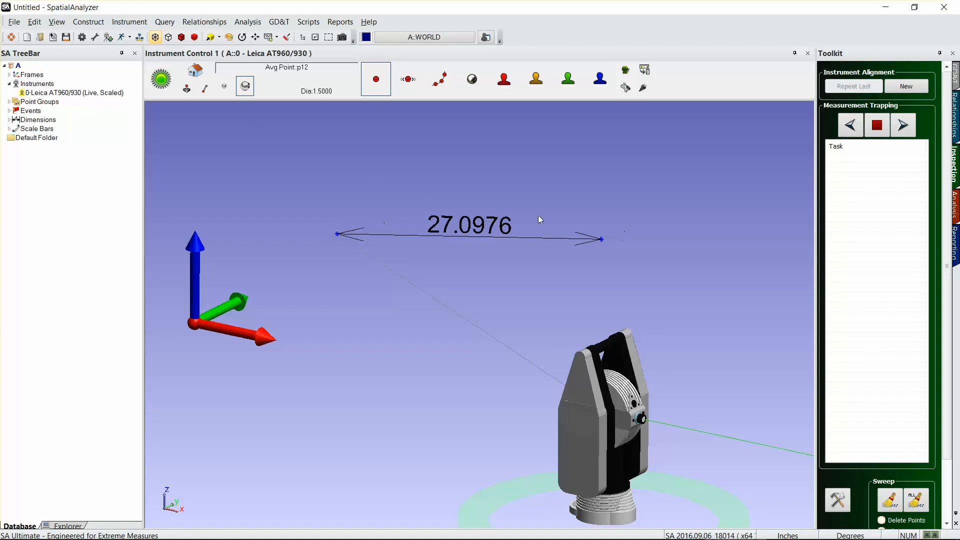
mouse_move(530, 256)
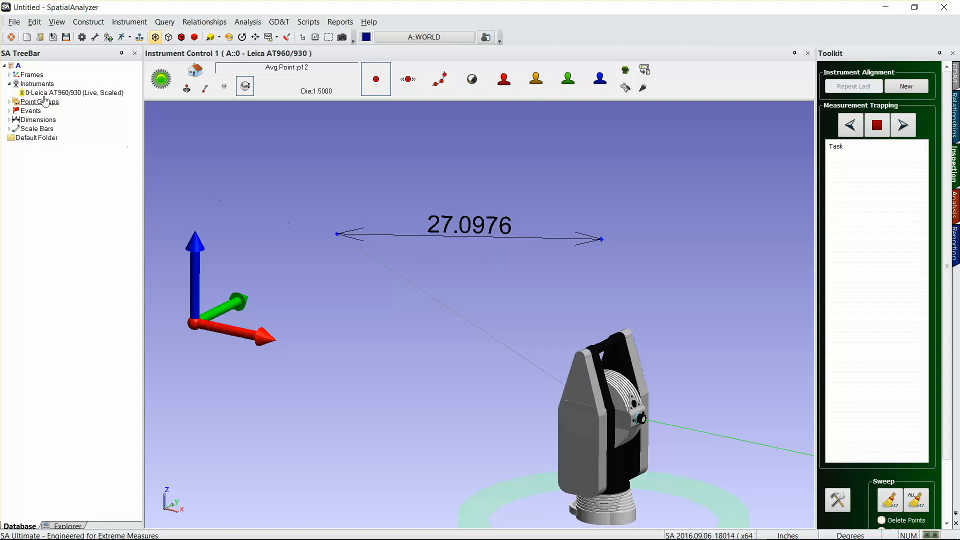
Reach the Leica instrument's manual Scaling dialog showing factor 1.000668670497
right_click(73, 92)
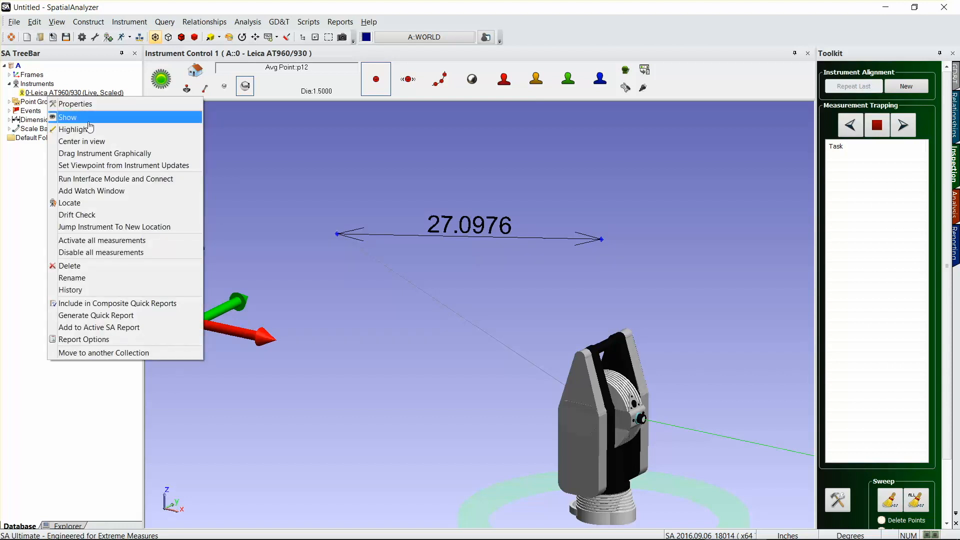
click(76, 103)
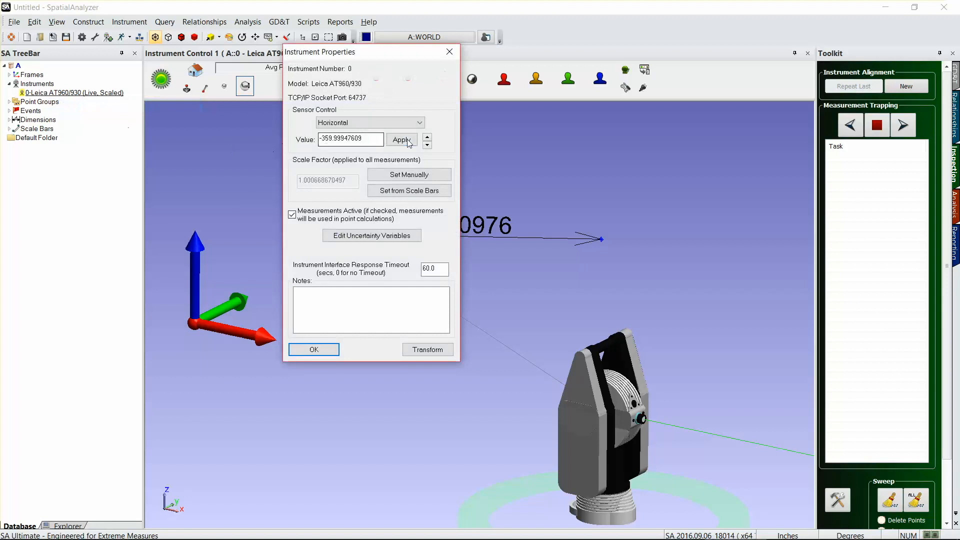
click(408, 174)
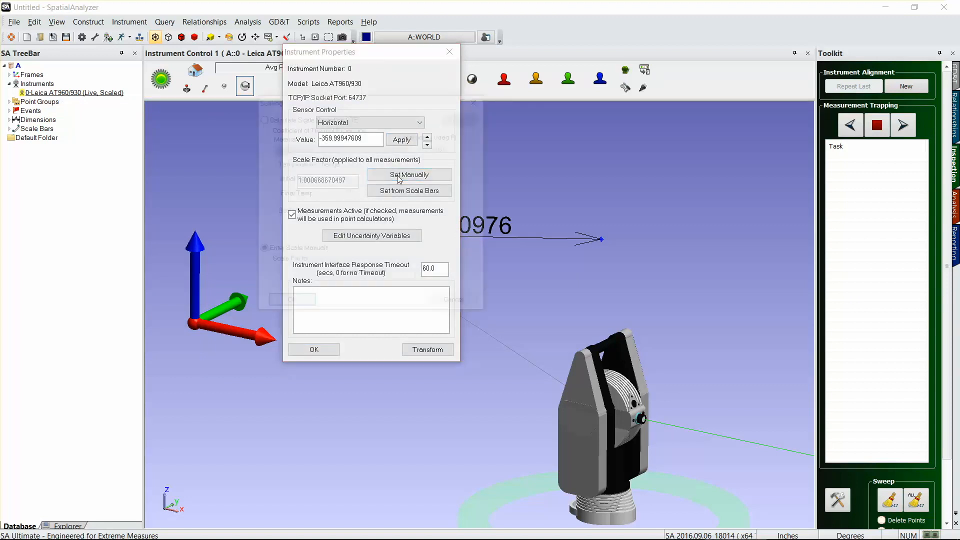
click(408, 174)
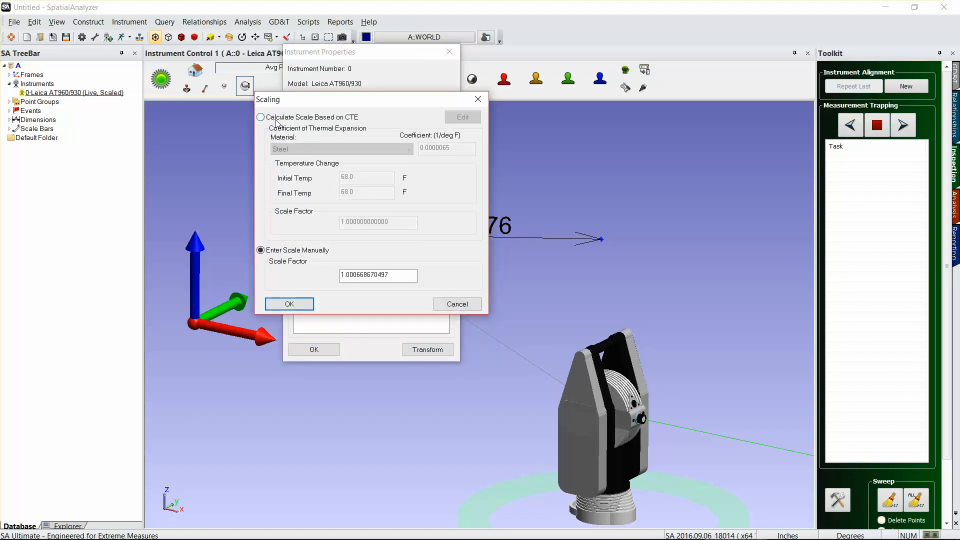
Scale by CTE for Steel from 80.0 to 68.0 °F (factor 0.999922), making the dimension read 27.0774
click(261, 117)
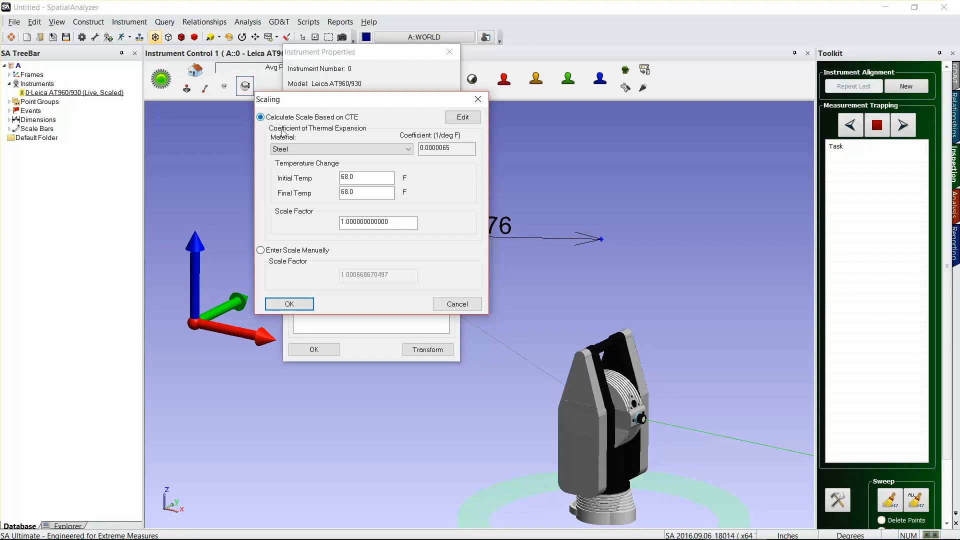
click(407, 149)
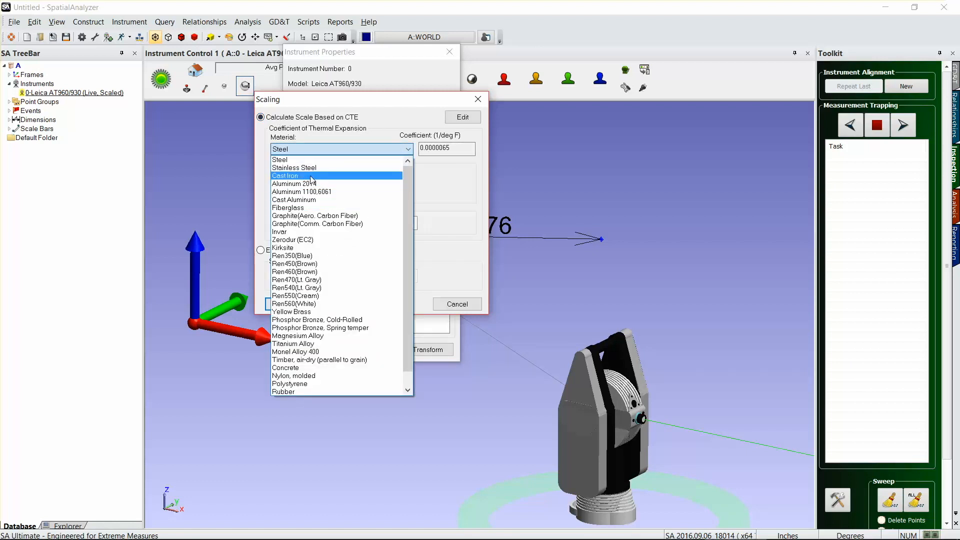
click(280, 149)
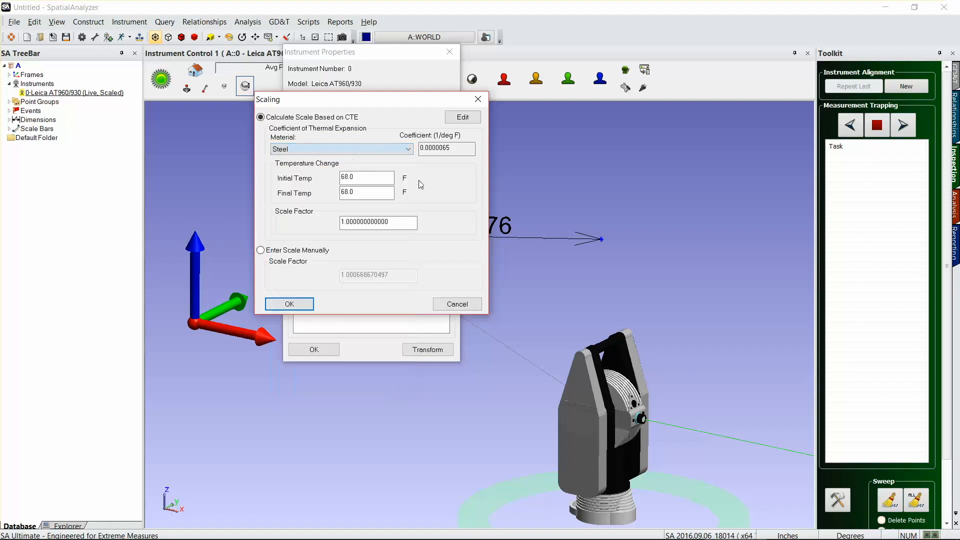
click(366, 178)
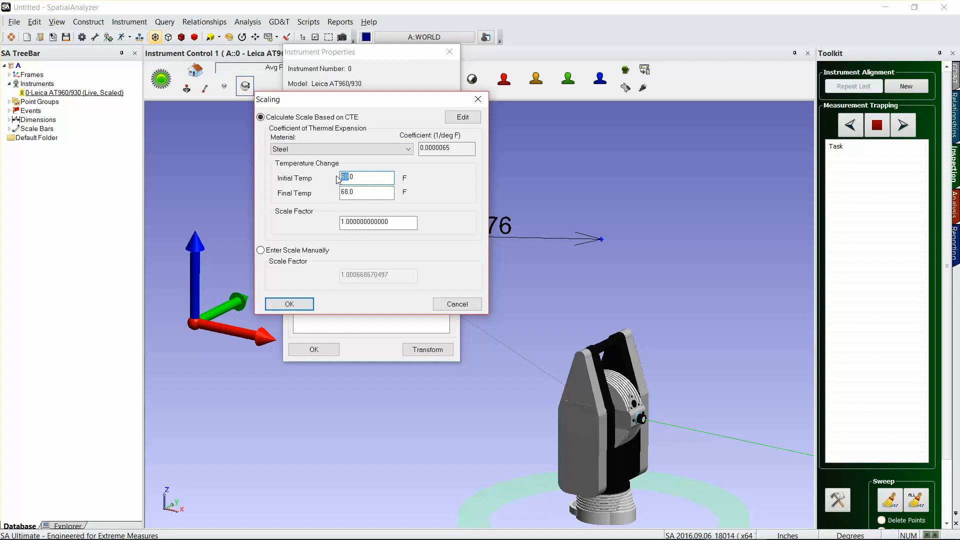
text(80.0)
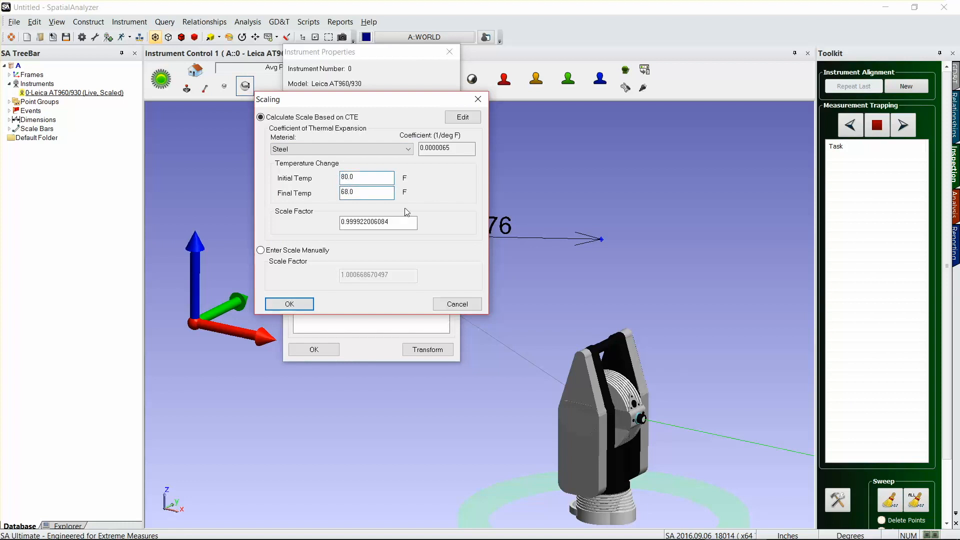
click(366, 192)
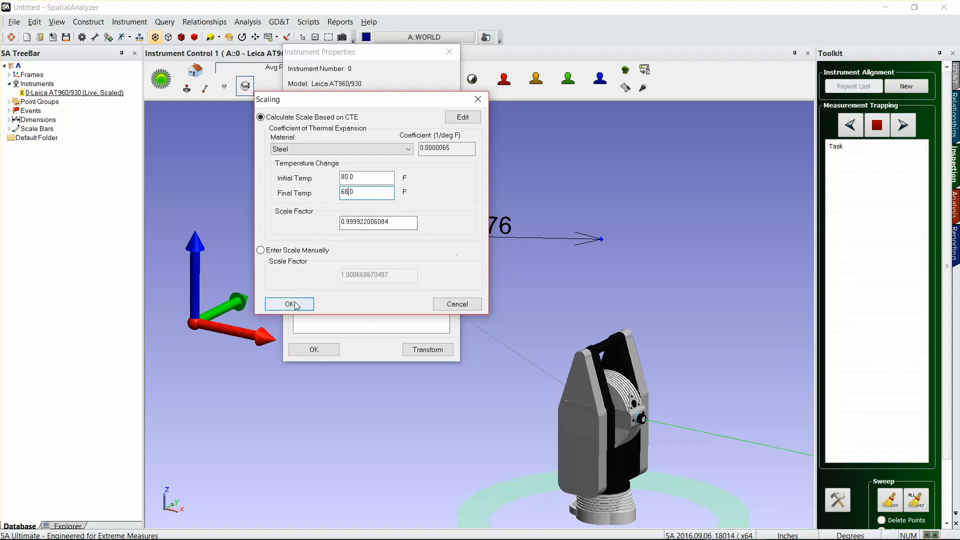
click(288, 304)
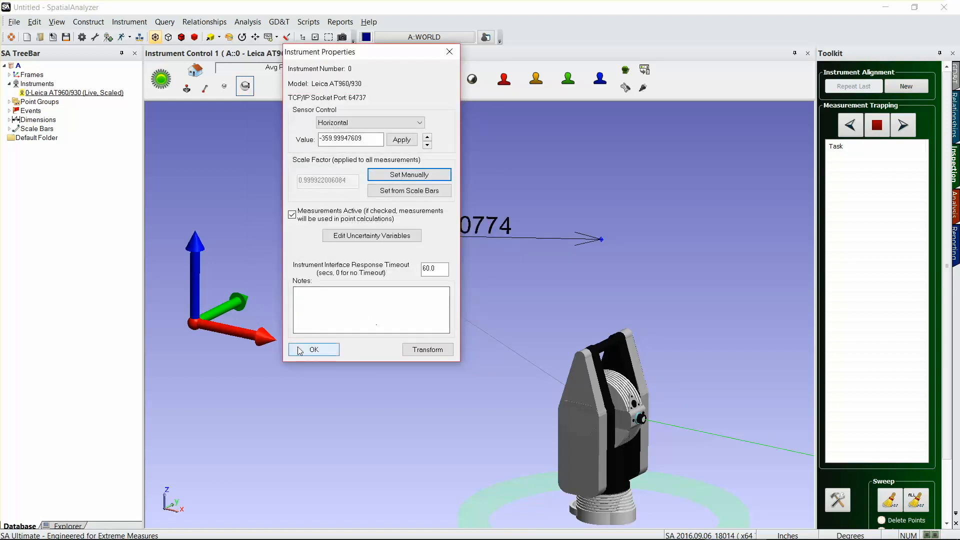
click(313, 350)
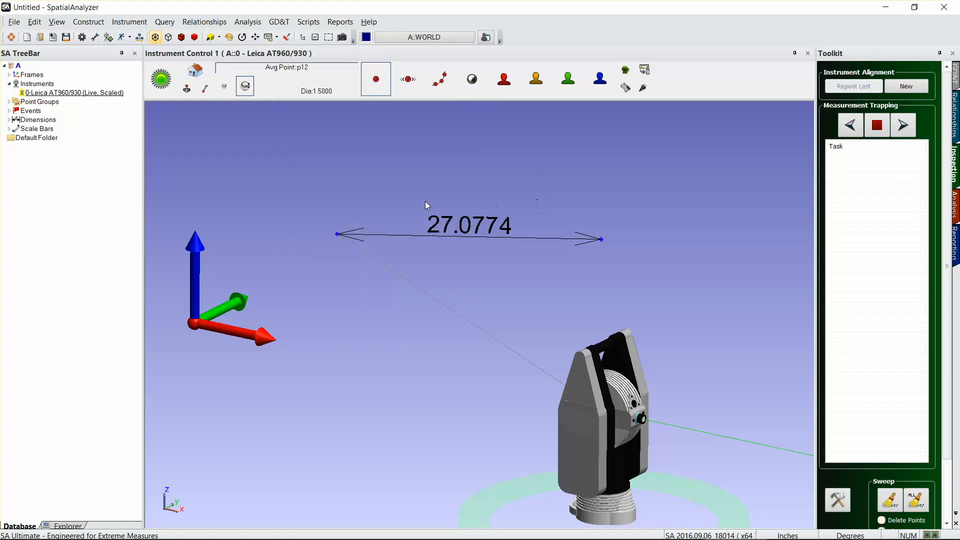
mouse_move(610, 213)
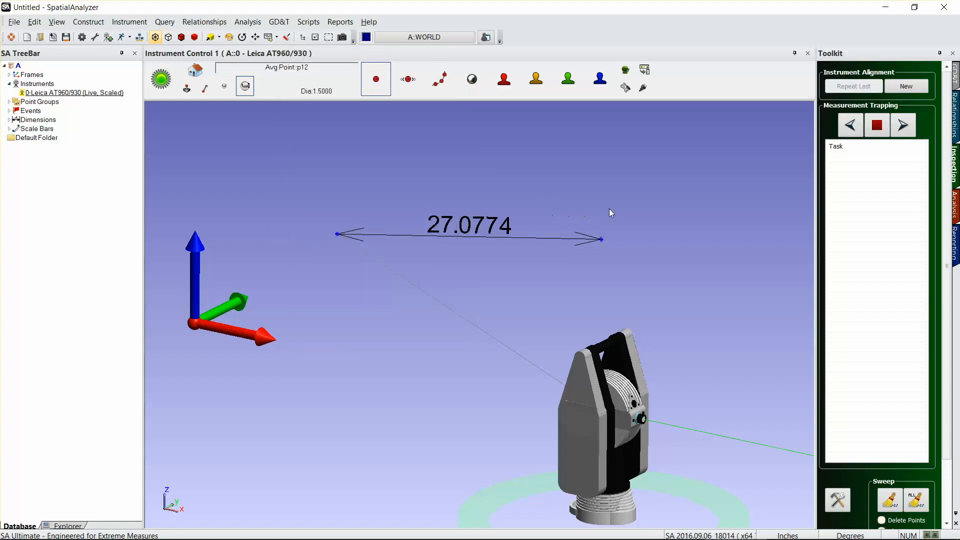